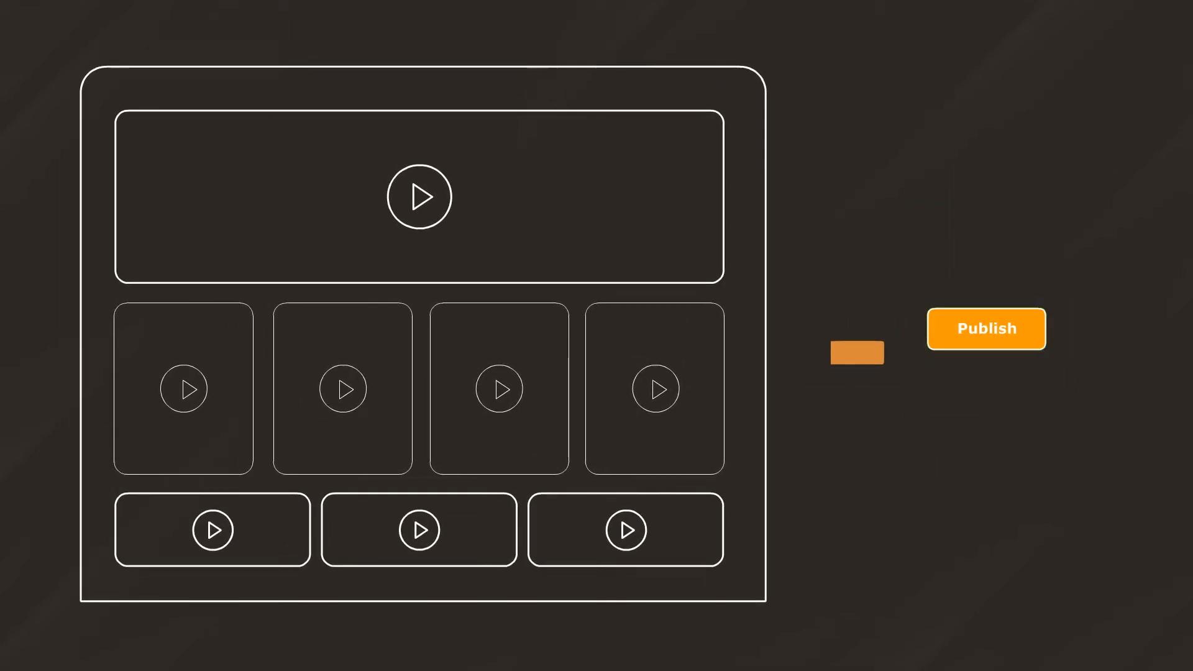
left_click(985, 328)
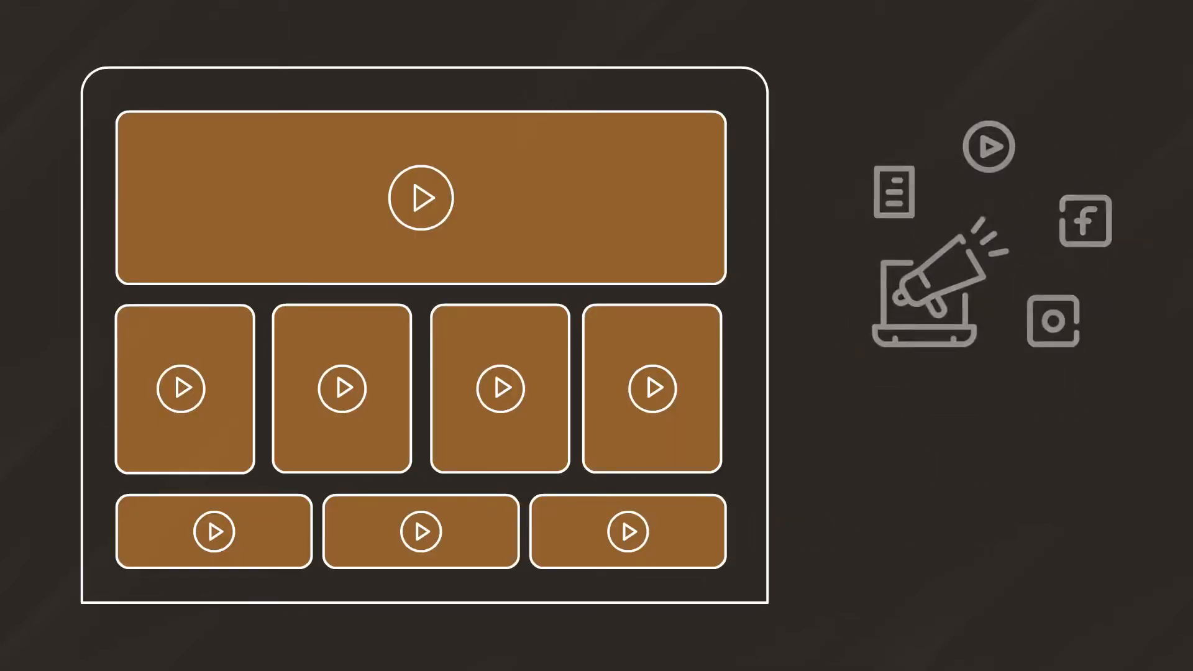